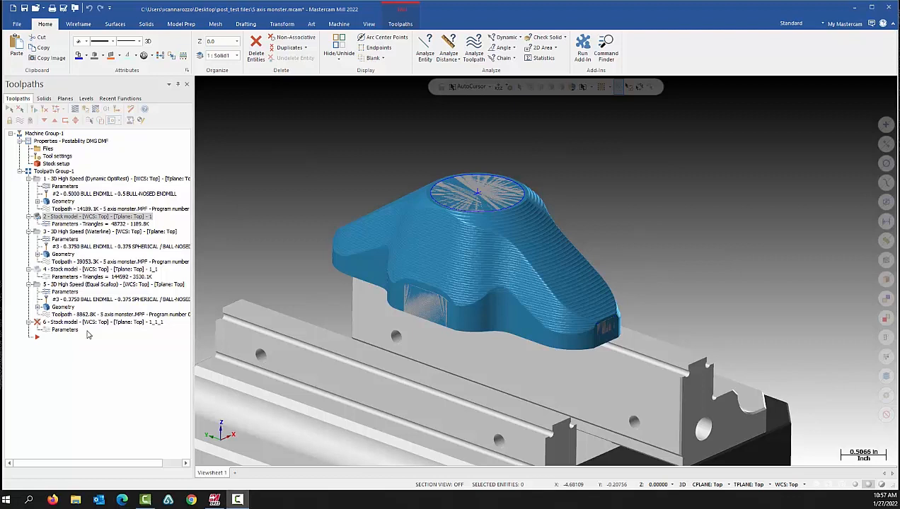
mouse_move(160, 339)
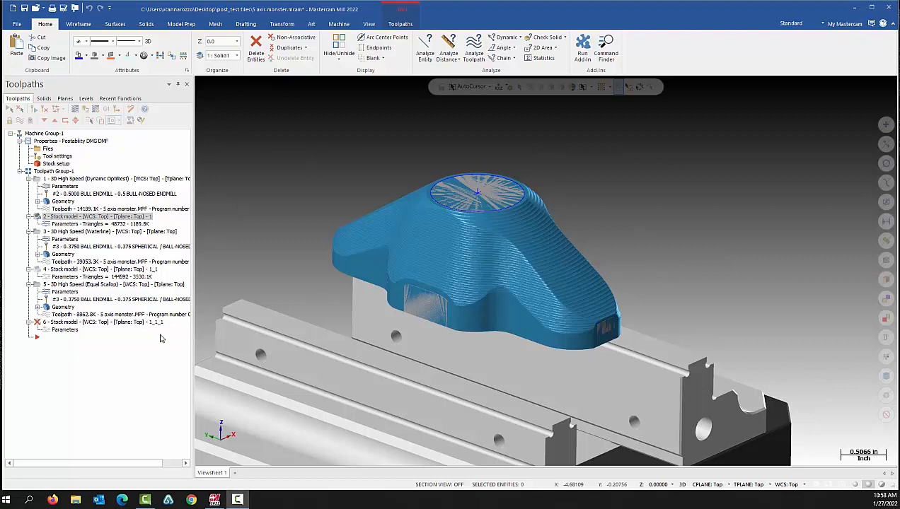
mouse_move(293, 147)
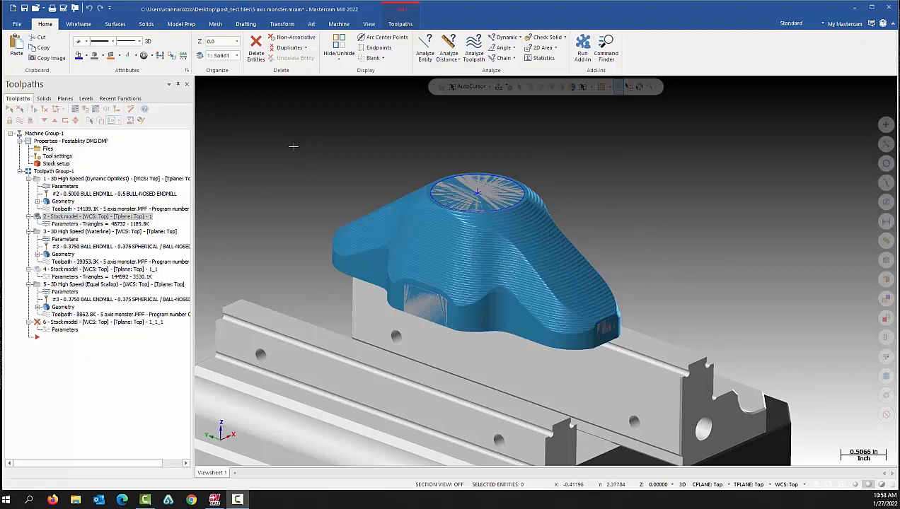
mouse_move(301, 193)
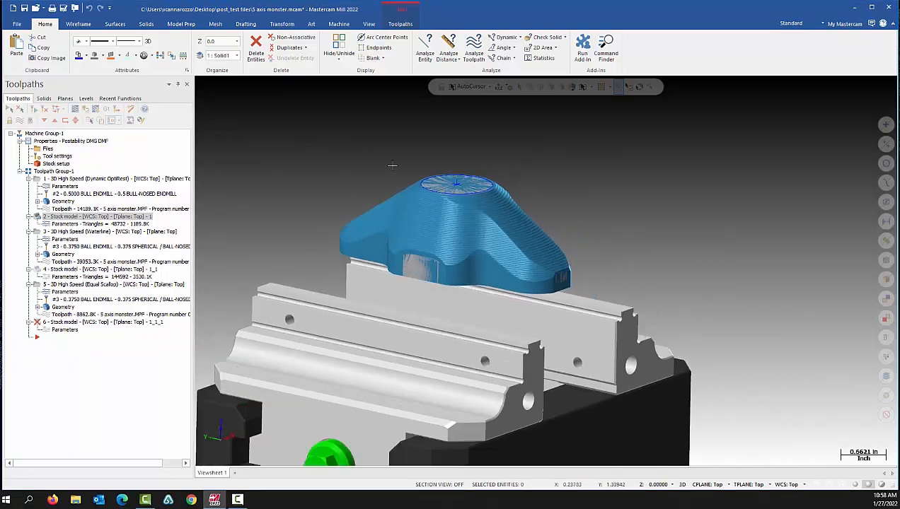
mouse_move(325, 213)
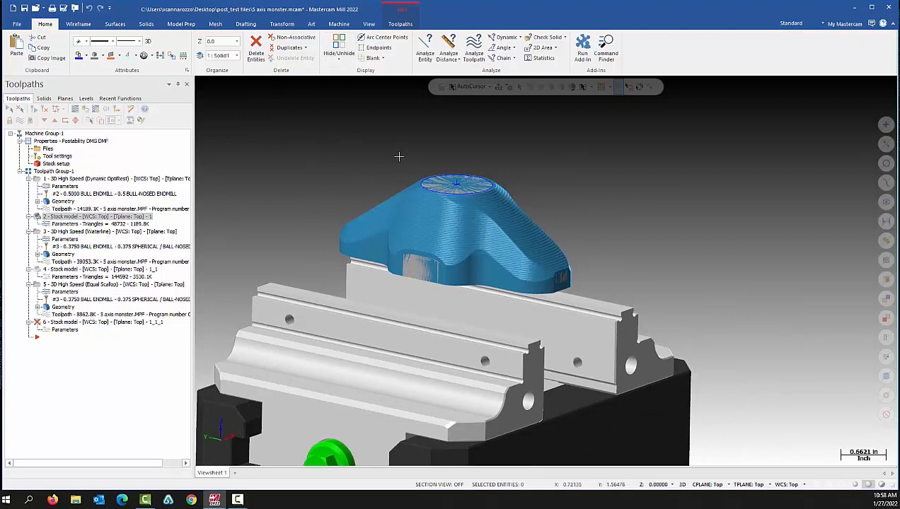
mouse_move(576, 197)
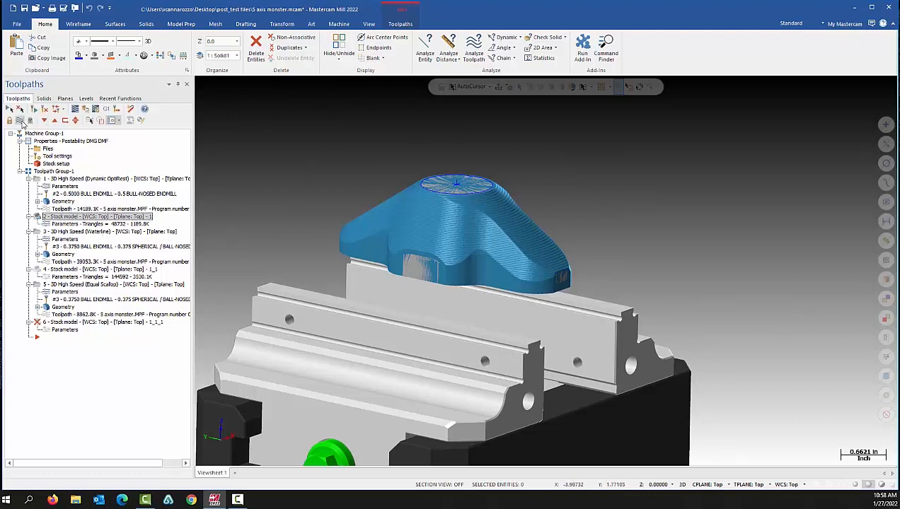
Turn off the stock model display so the Waterline toolpath shows over the grey part.
click(92, 232)
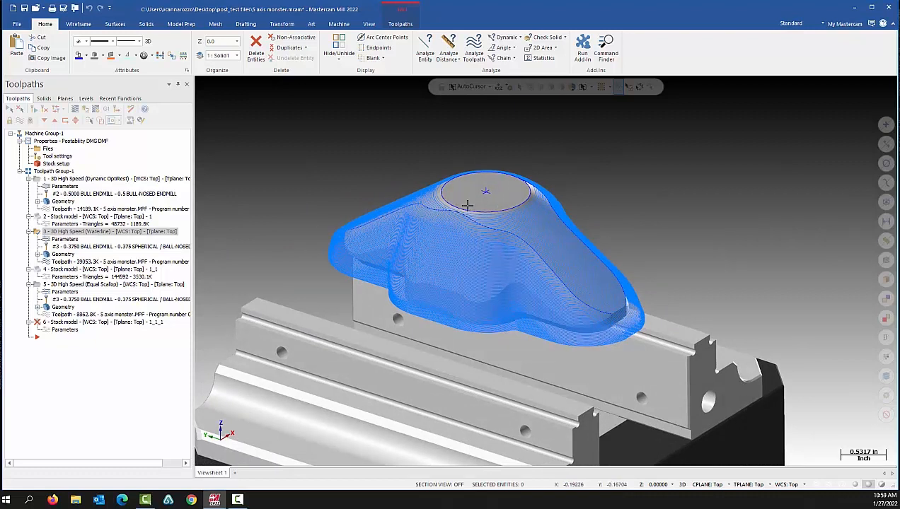
mouse_move(529, 234)
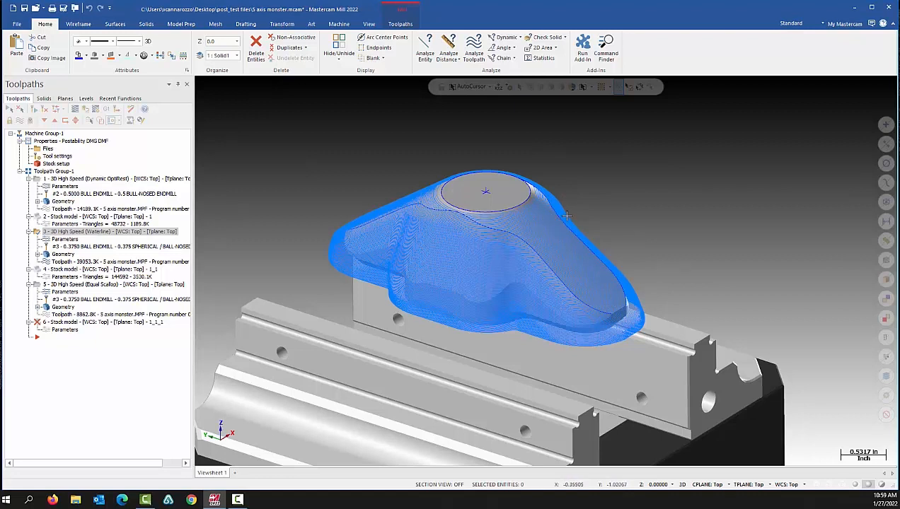
mouse_move(565, 278)
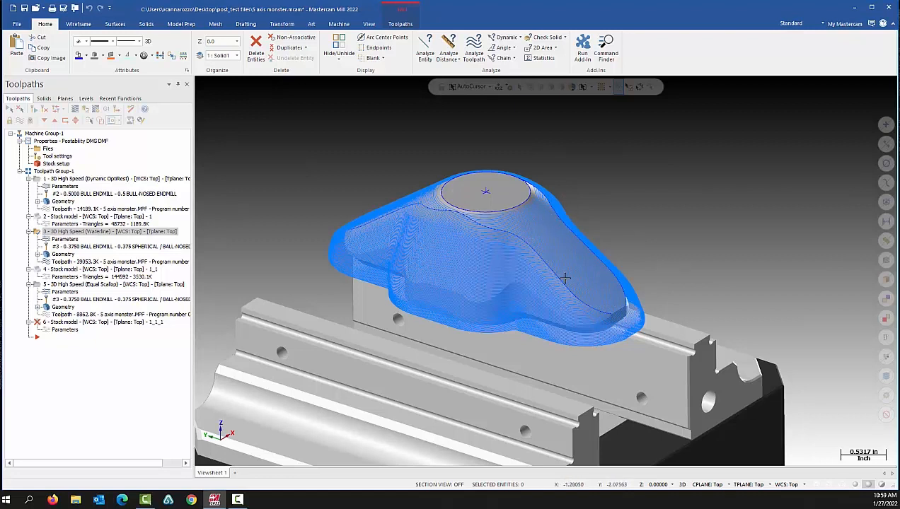
mouse_move(347, 223)
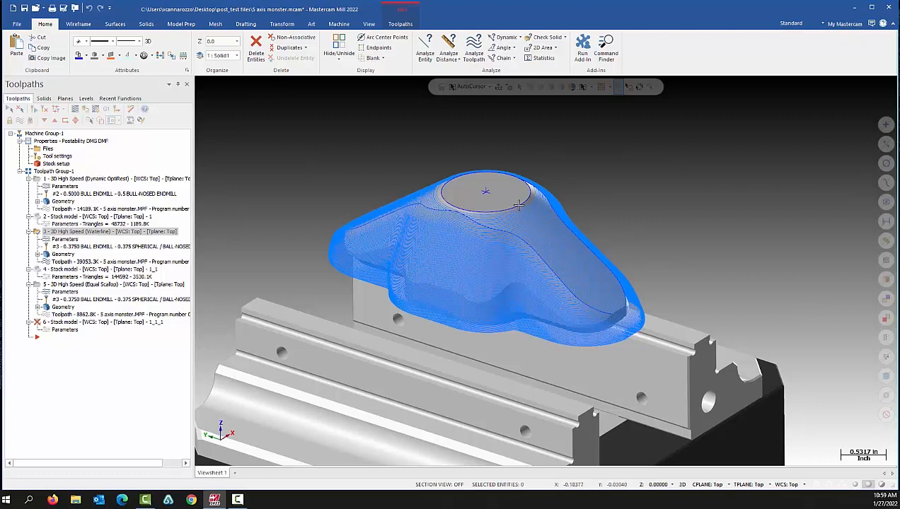
mouse_move(614, 309)
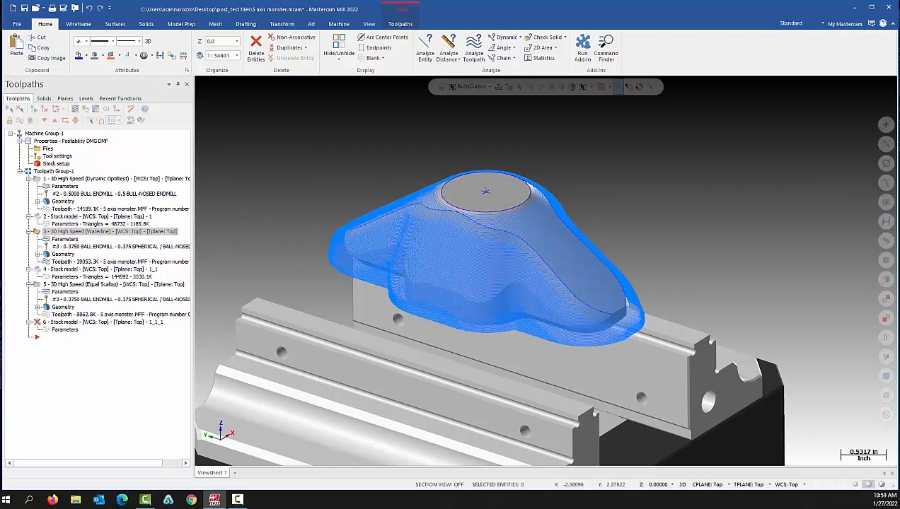
mouse_move(19, 121)
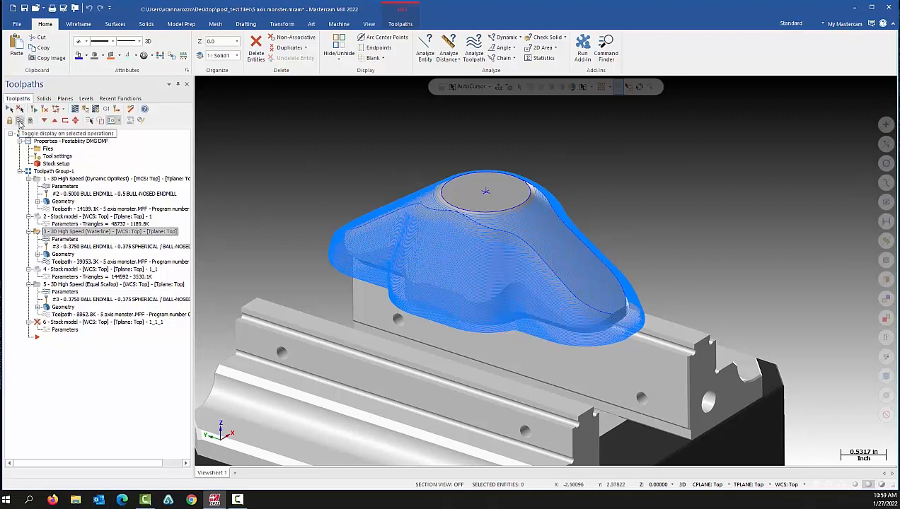
Turn off the Waterline toolpath display, leaving only the part and its boundary curves.
click(19, 120)
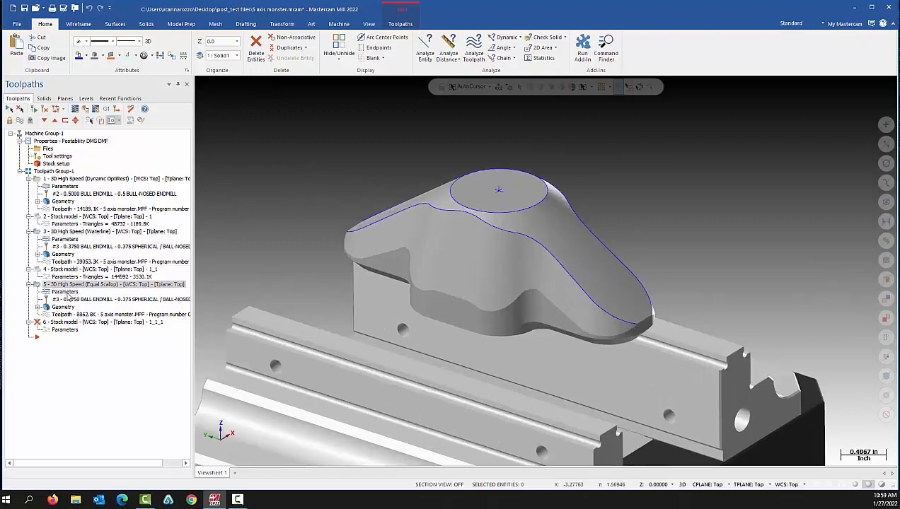
Open the 3D High Speed Equal Scallop parameters on the Model Geometry page (154 entities).
double_click(106, 284)
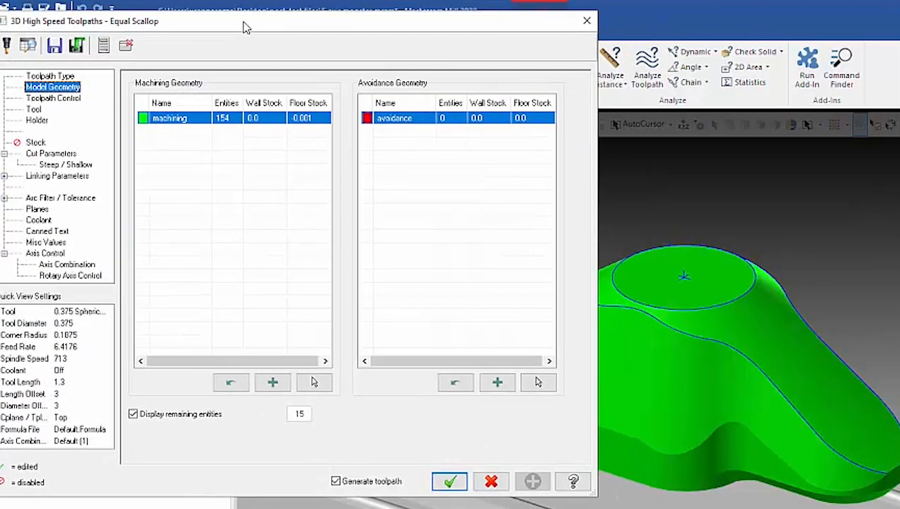
mouse_move(800, 324)
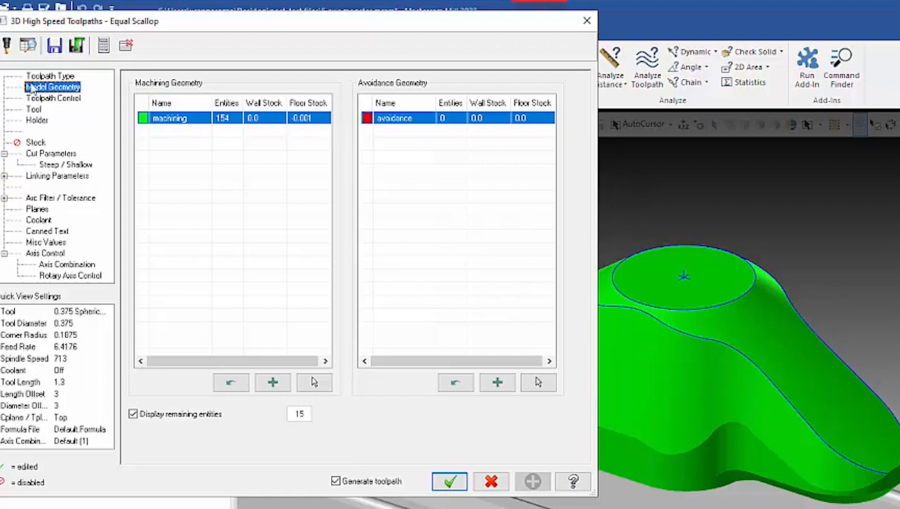
Show the Toolpath Control containment settings with the silhouette boundary included.
click(54, 97)
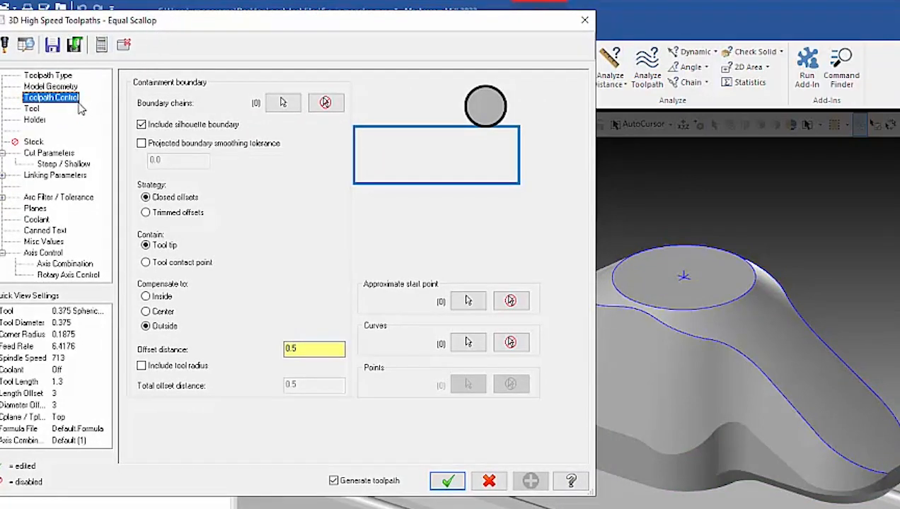
mouse_move(389, 113)
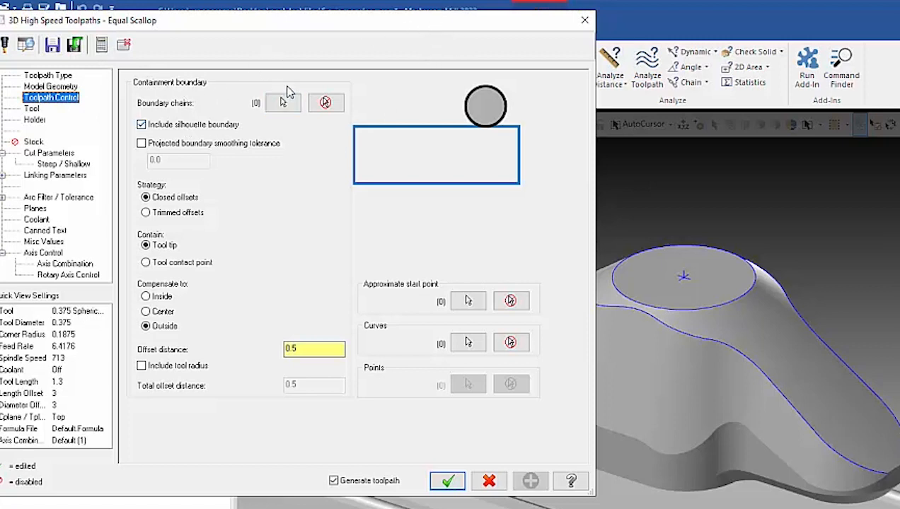
mouse_move(275, 100)
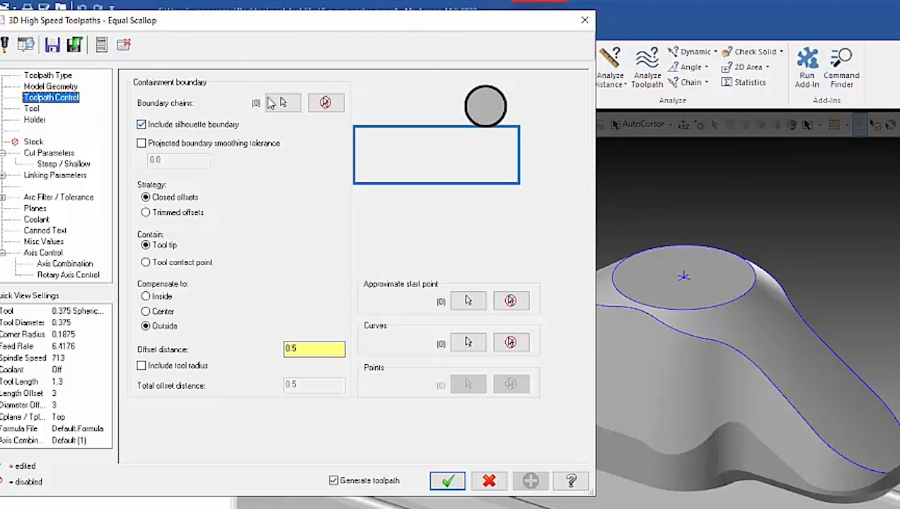
mouse_move(713, 185)
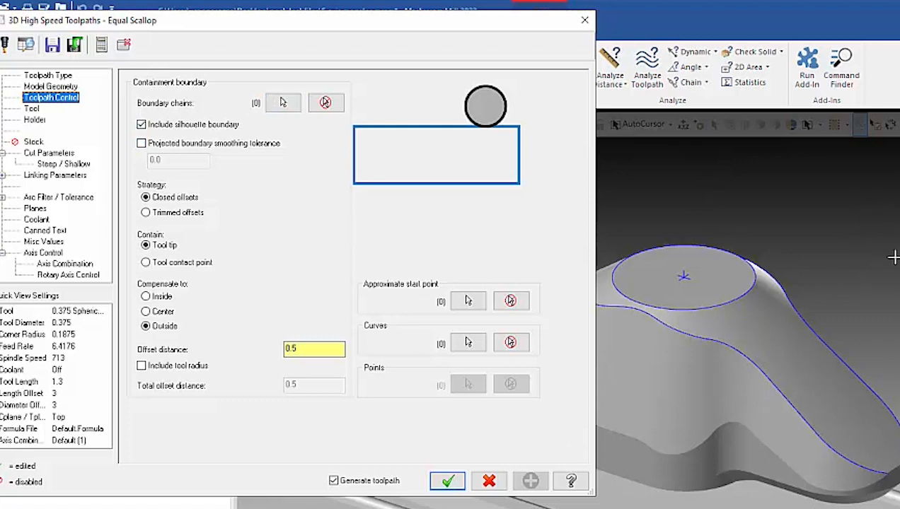
mouse_move(651, 347)
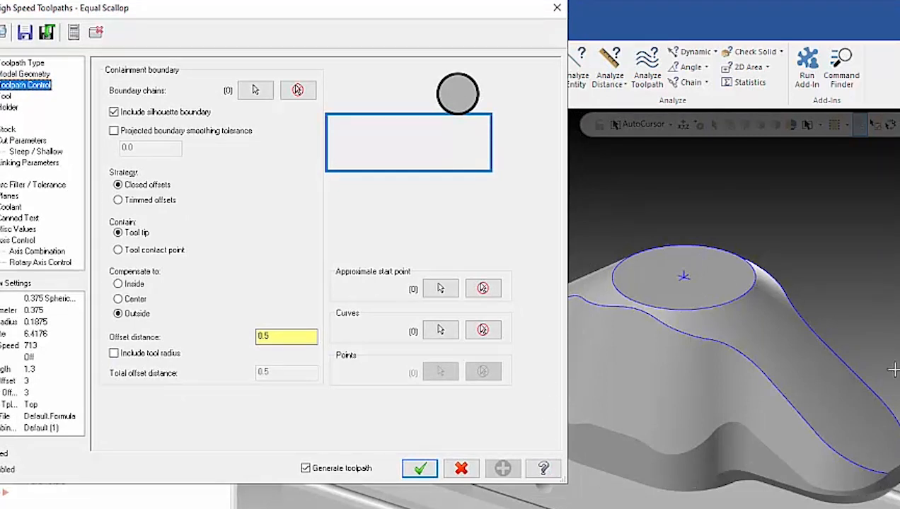
mouse_move(717, 369)
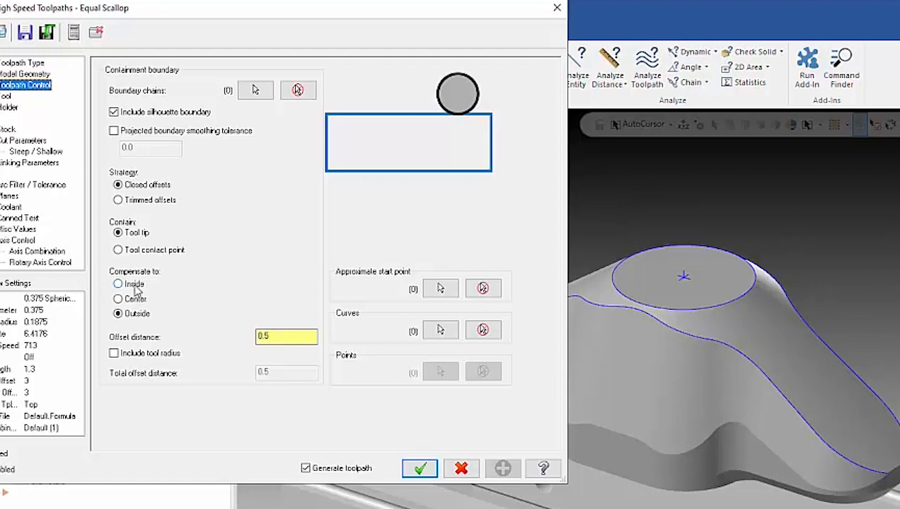
Try inside and center compensation, then settle on Outside with a 0.5 offset distance.
click(118, 284)
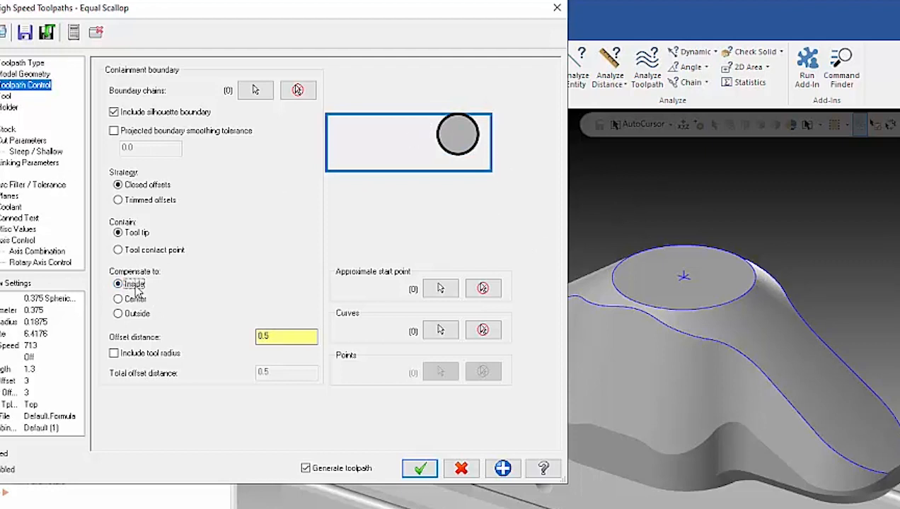
click(117, 284)
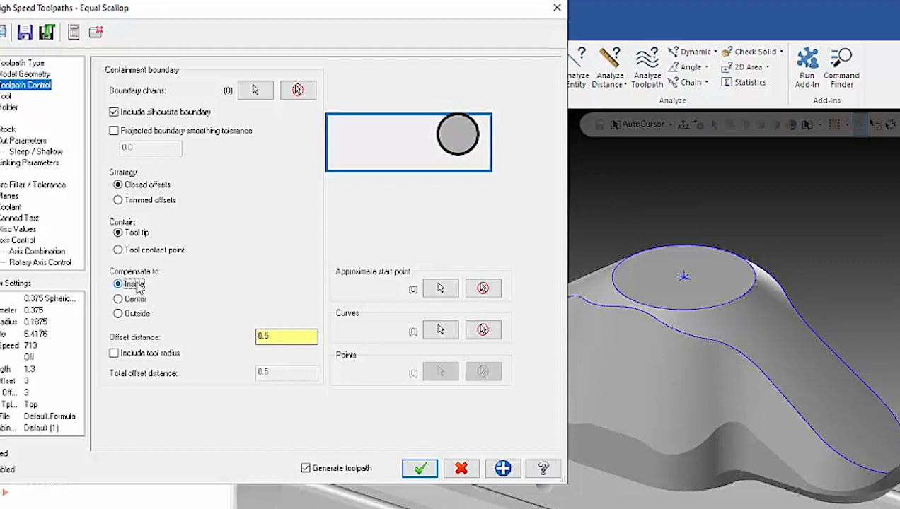
click(117, 299)
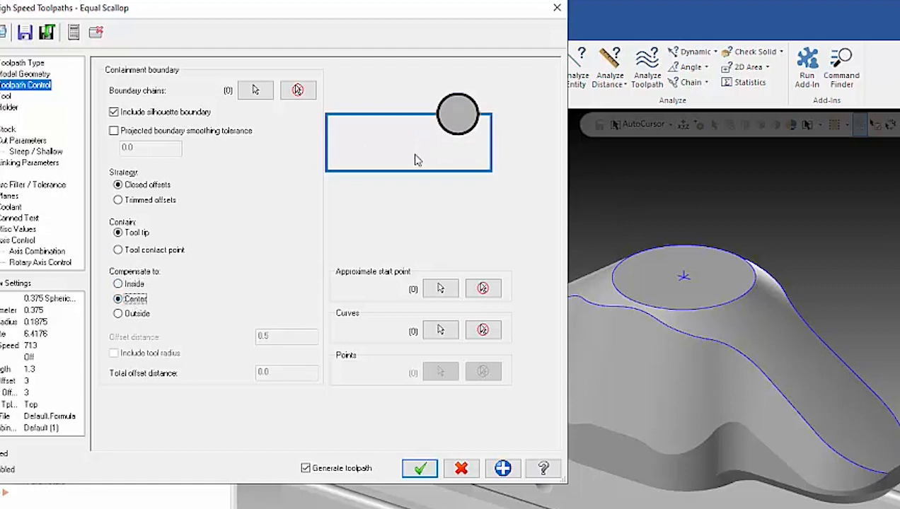
mouse_move(337, 189)
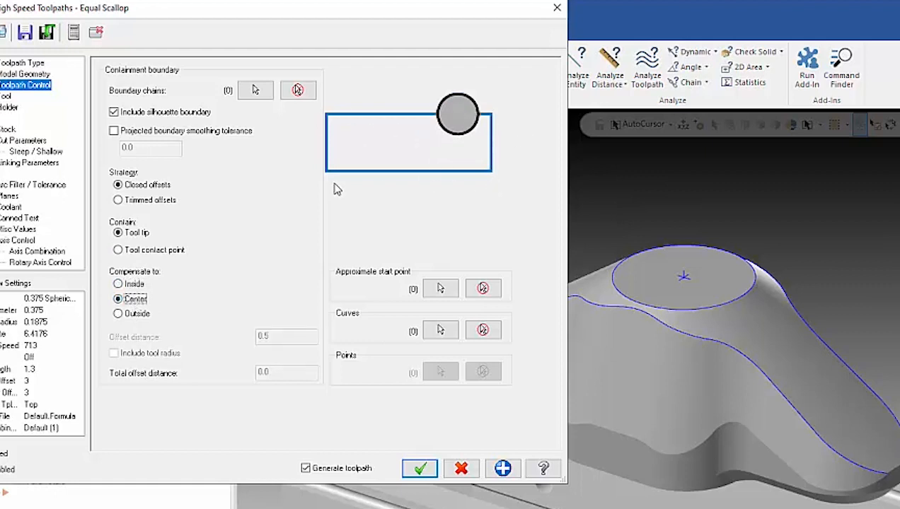
click(118, 314)
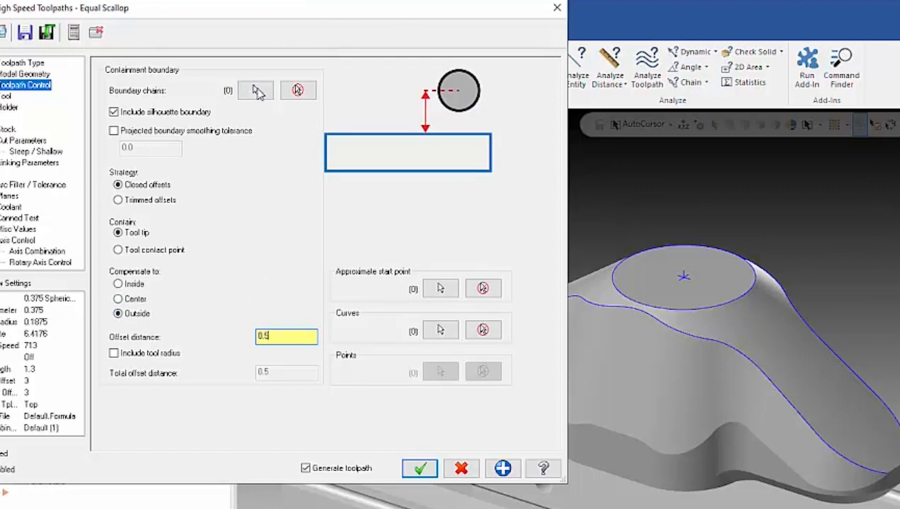
mouse_move(704, 307)
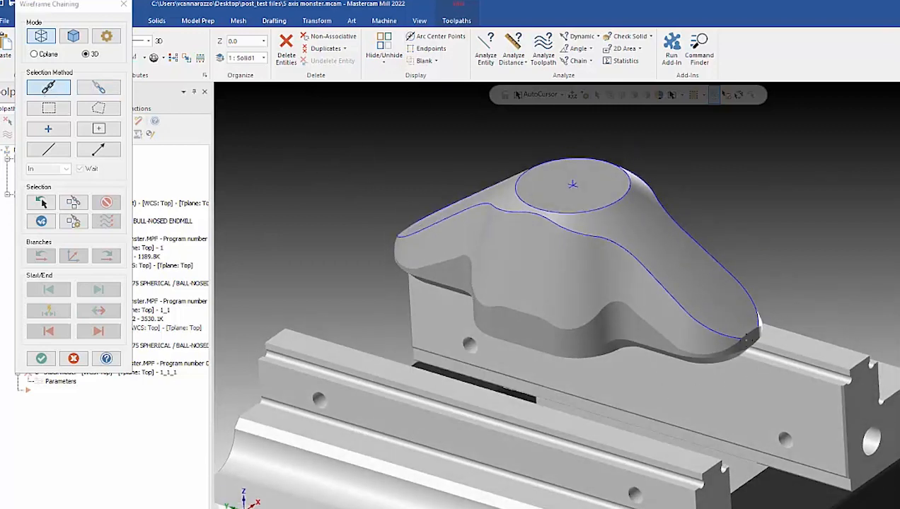
Chain the two blue edge curves as the Equal Scallop guiding curves.
click(754, 303)
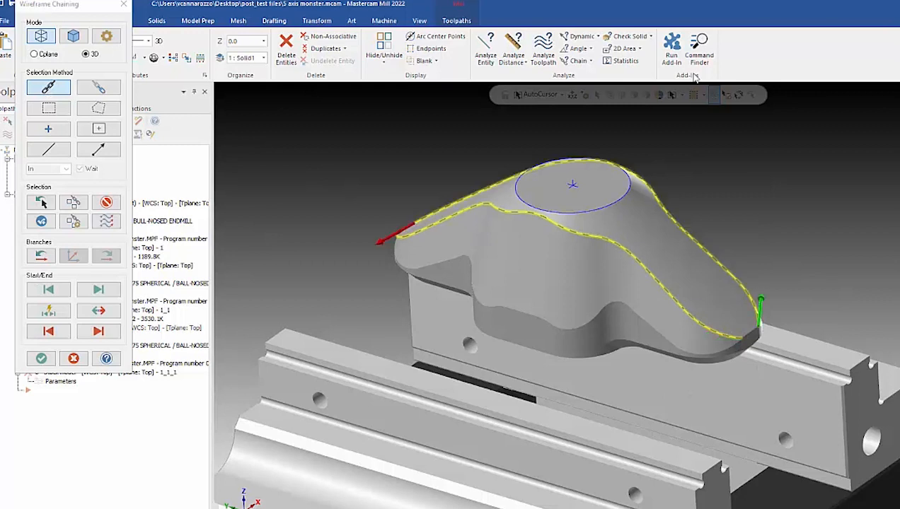
mouse_move(460, 130)
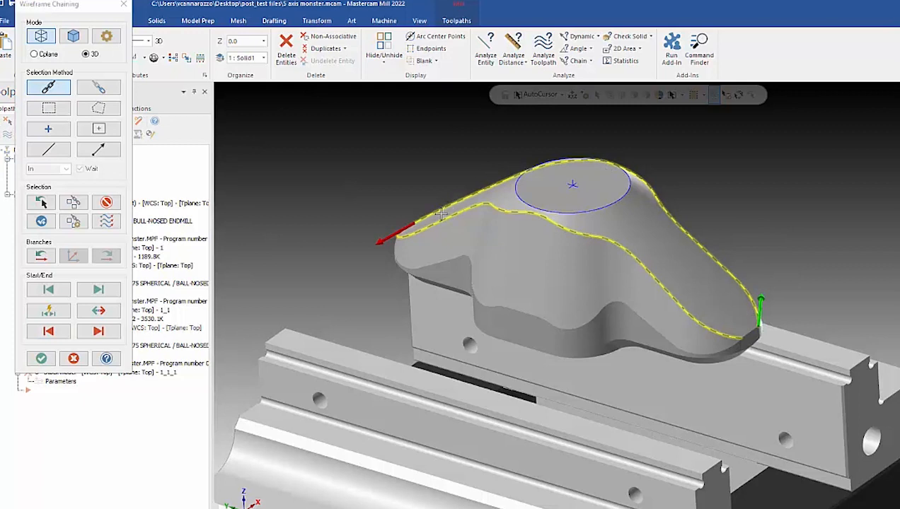
mouse_move(702, 338)
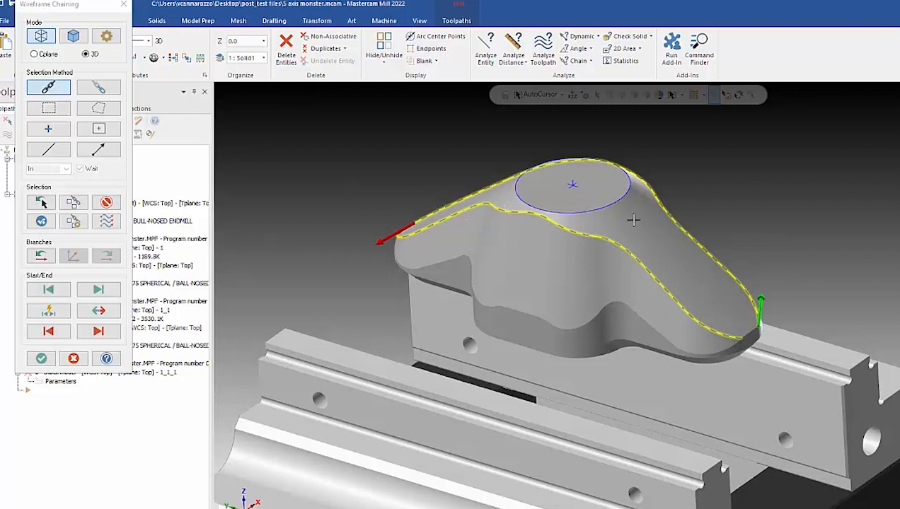
mouse_move(703, 268)
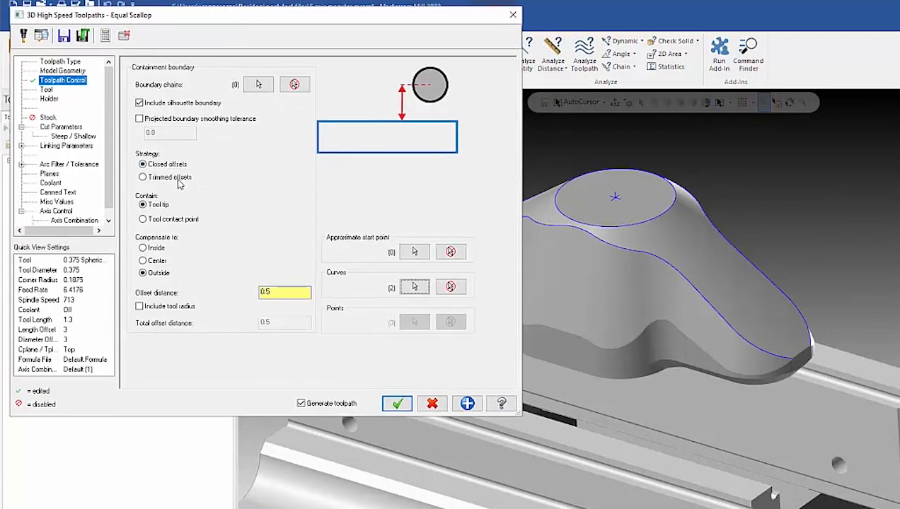
Switch the containment strategy from closed offsets to Trimmed offsets.
click(142, 177)
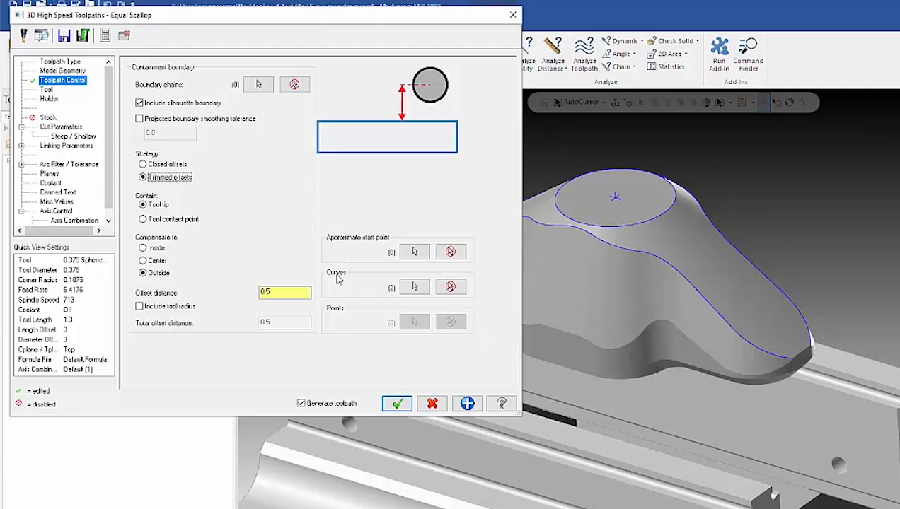
mouse_move(183, 190)
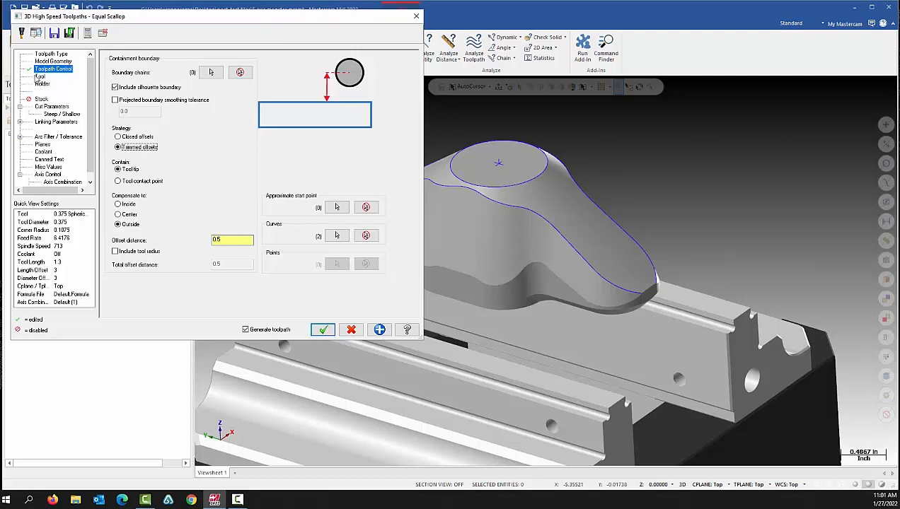
Review Tool and Cut Parameters (stepover 0.008, scallop height 0.000043) and accept the Equal Scallop settings.
click(40, 76)
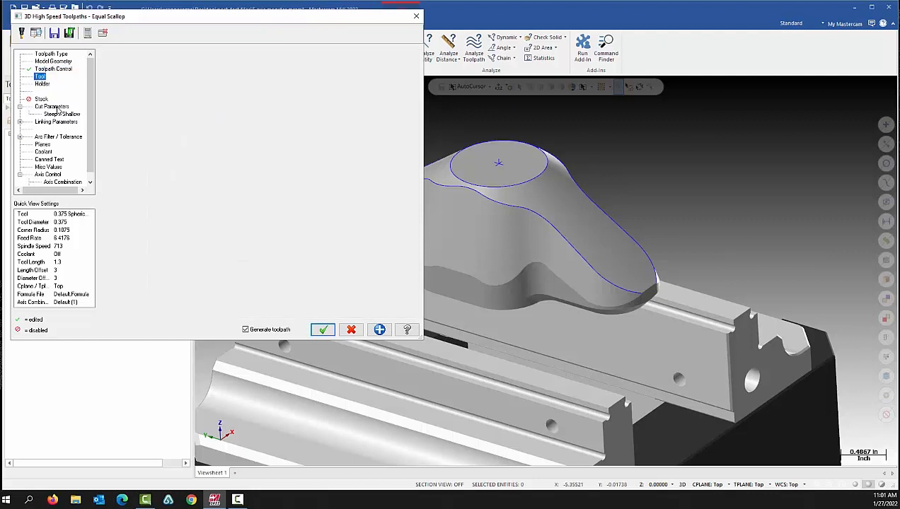
click(51, 106)
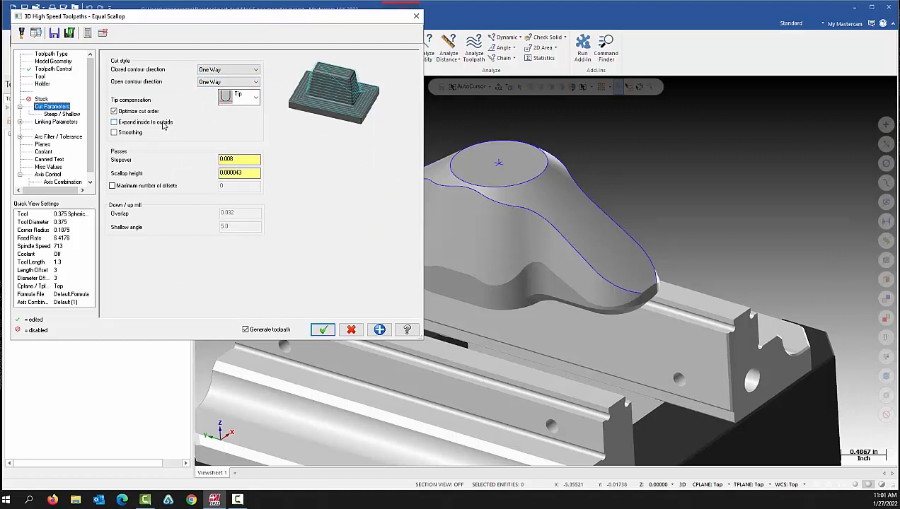
click(114, 122)
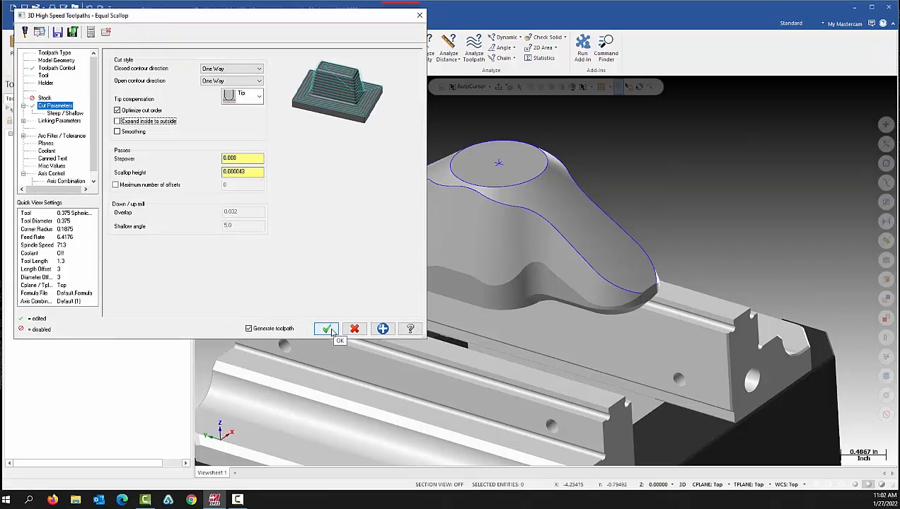
click(327, 329)
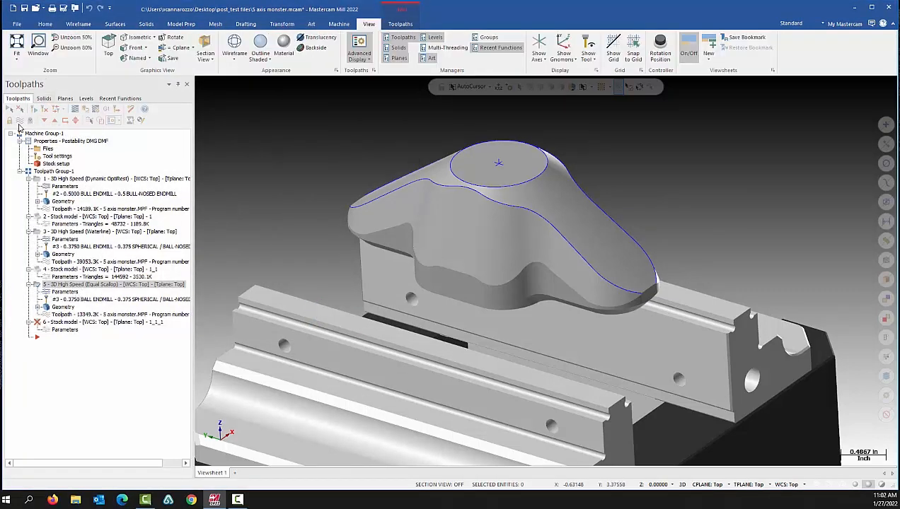
Display the Equal Scallop passes over the part, adjust the view, and reopen its parameters.
click(113, 285)
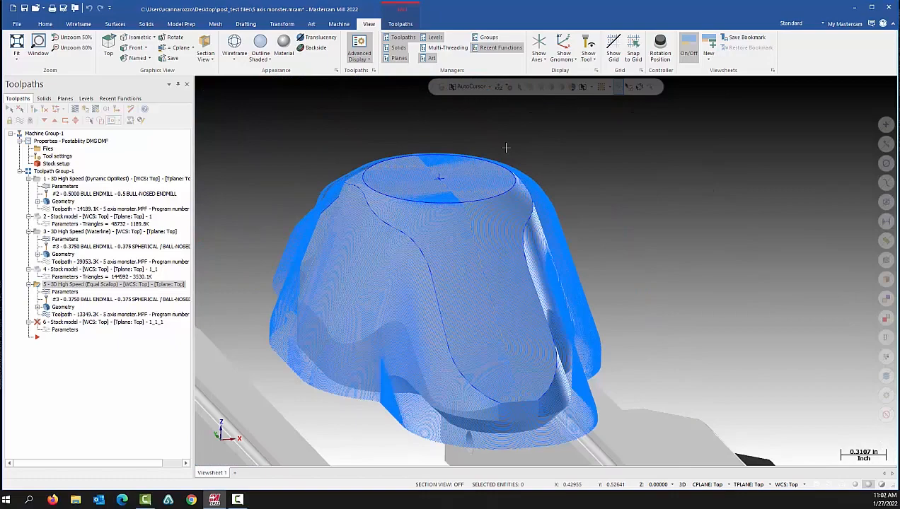
scroll(up, 3)
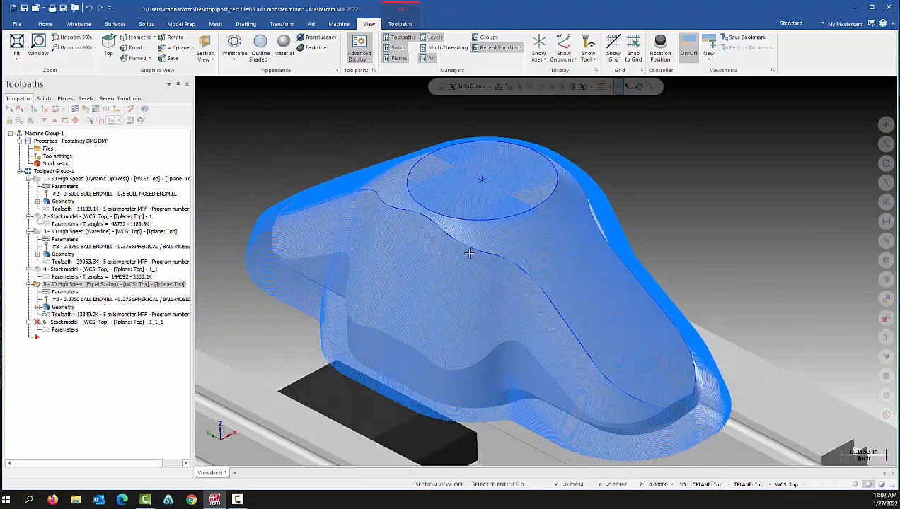
drag(469, 254, 440, 255)
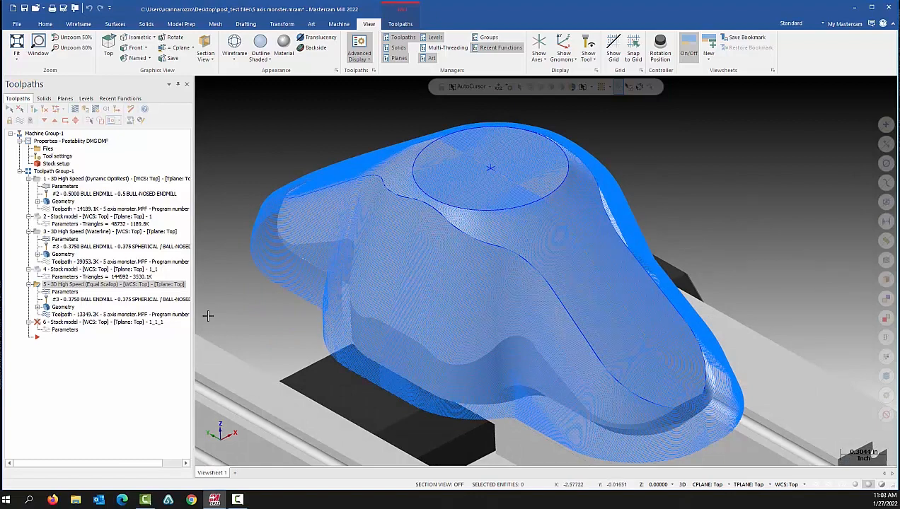
click(106, 283)
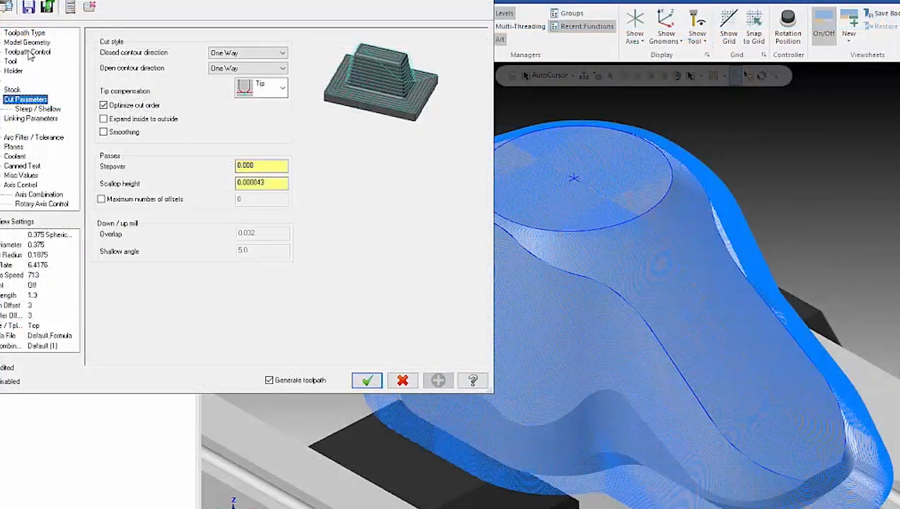
Re-chain the Toolpath Control curves to add the top circle and confirm the chains.
click(26, 51)
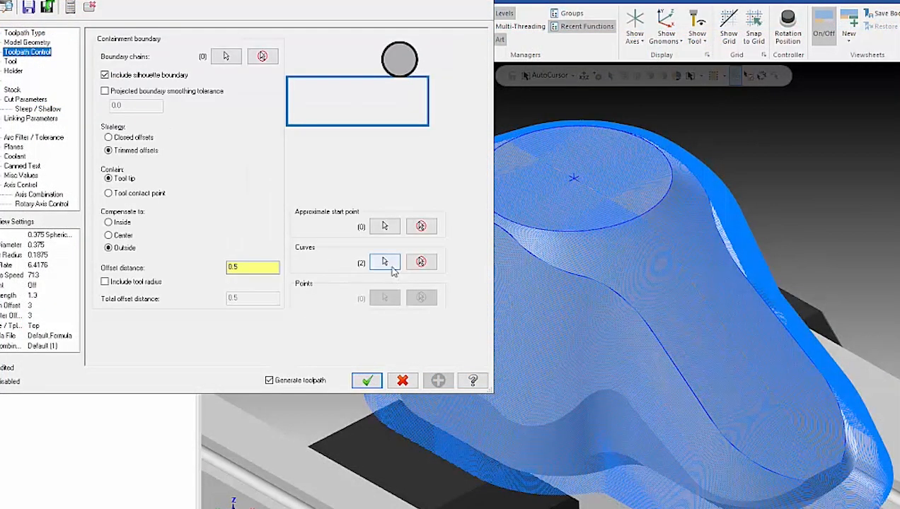
click(385, 262)
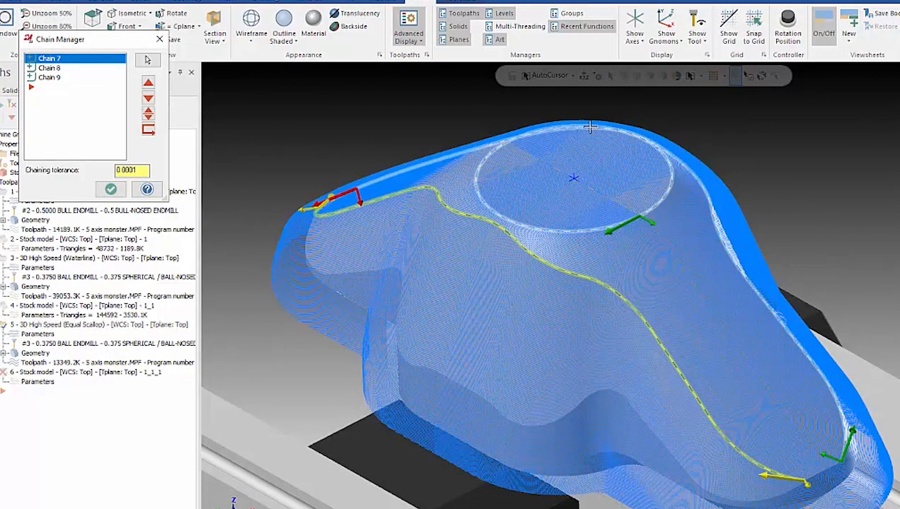
mouse_move(562, 195)
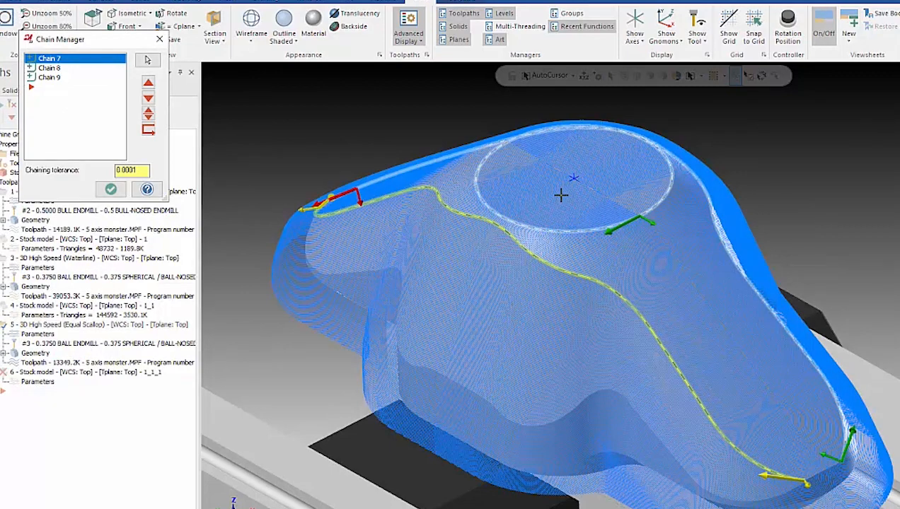
click(110, 189)
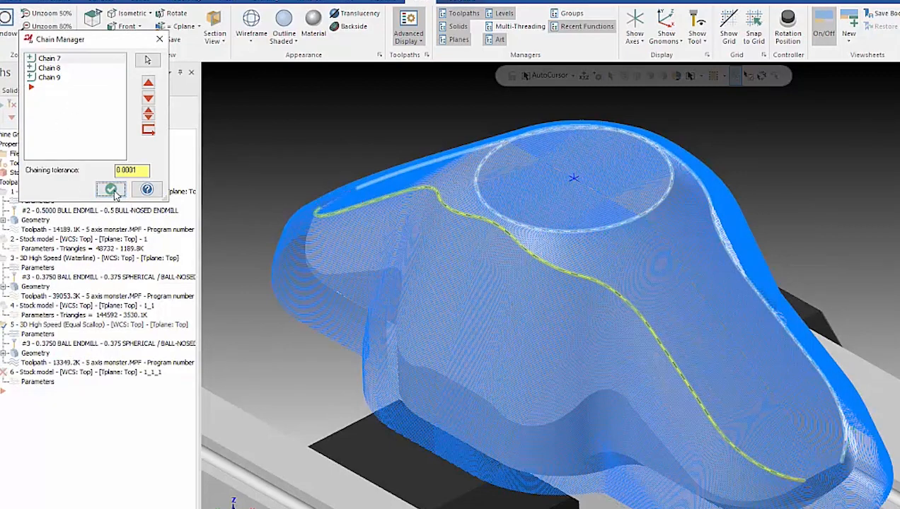
click(111, 189)
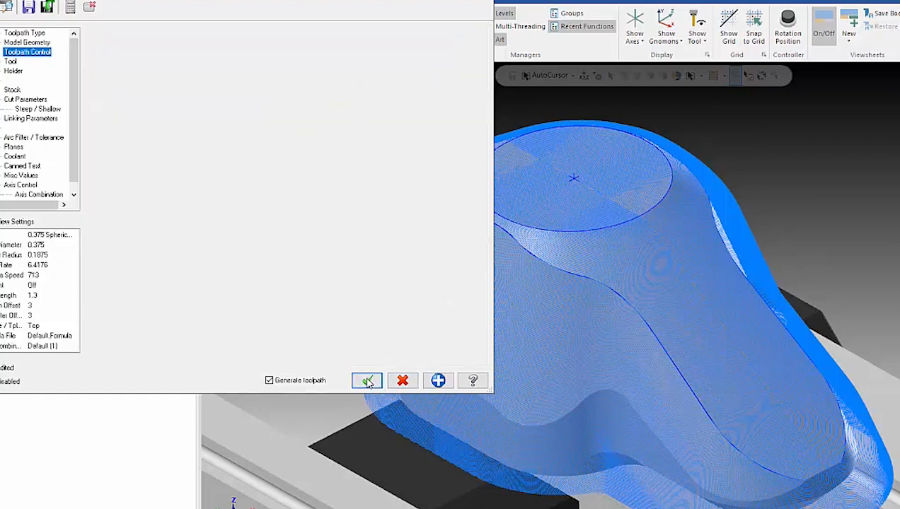
Accept the parameters to regenerate the Equal Scallop passes across the part.
click(366, 381)
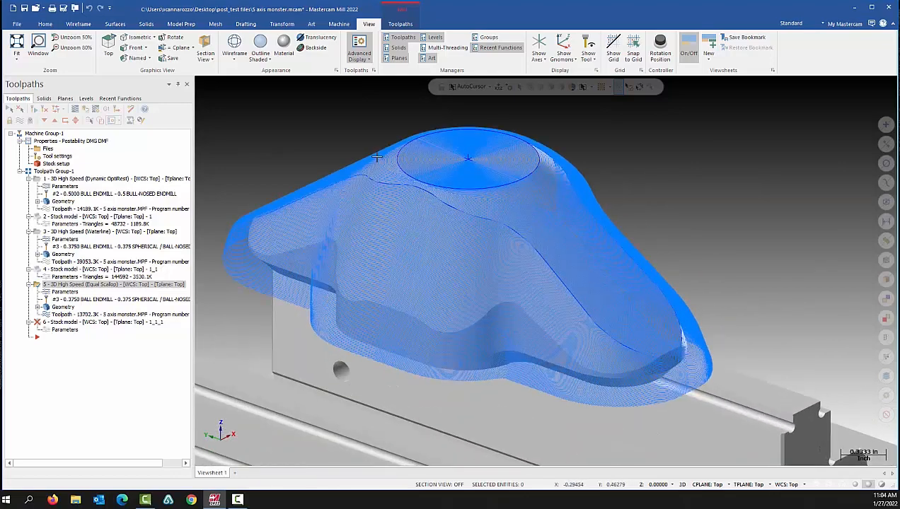
mouse_move(616, 326)
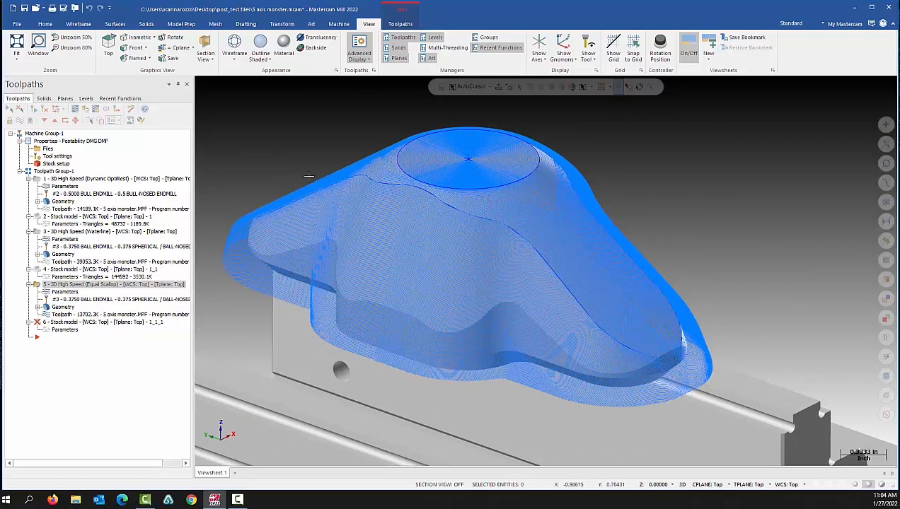
mouse_move(354, 302)
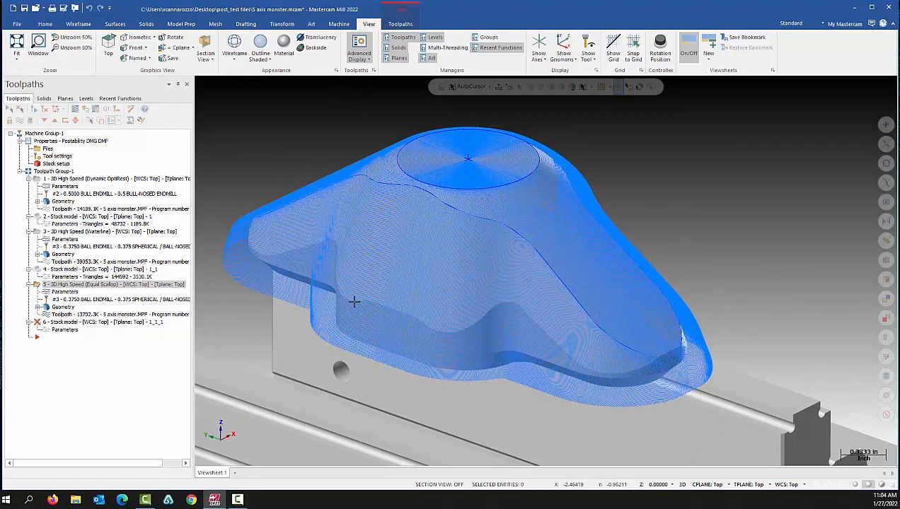